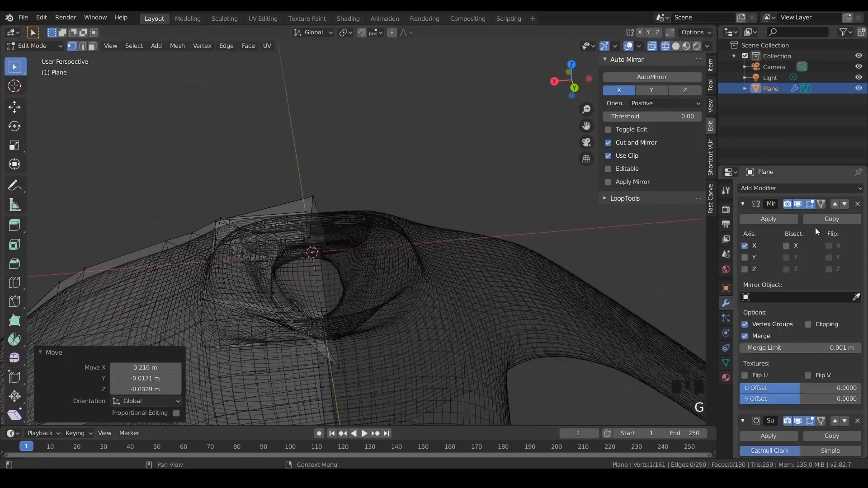
Wrap up the subdivided arrow crease examples and switch to the cgcookie.com browser tab
{"action": "key", "text": "s"}
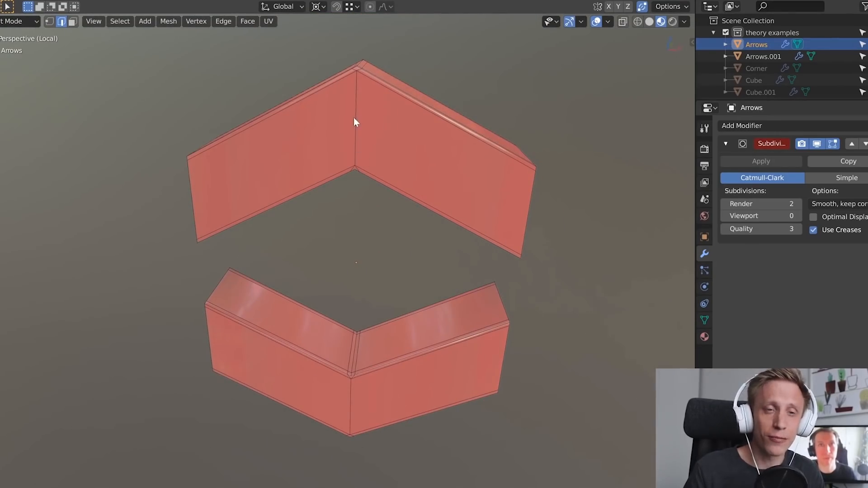
{"action": "mouse_move", "coordinate": [352, 390]}
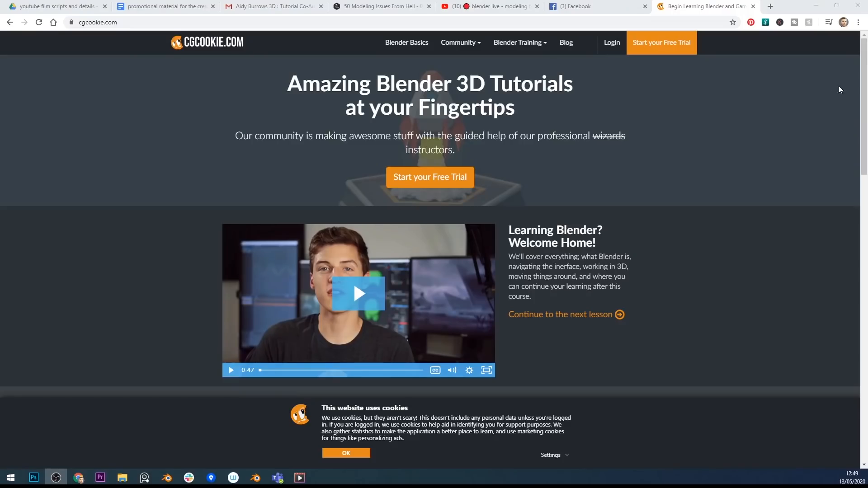
Scroll through cgcookie.com's Blender tutorial grid, then bring up CG Cookie's YouTube Videos tab
{"action": "scroll", "scroll_direction": "down", "scroll_amount": 3}
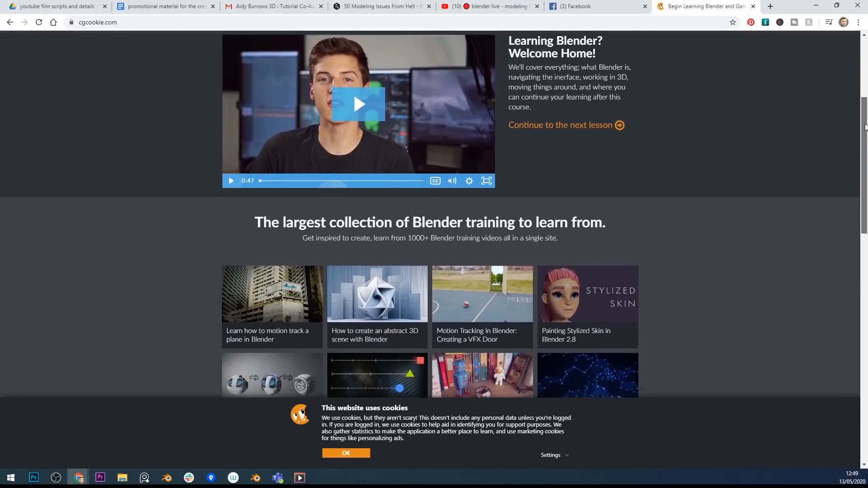
{"action": "scroll", "scroll_direction": "down", "scroll_amount": 3}
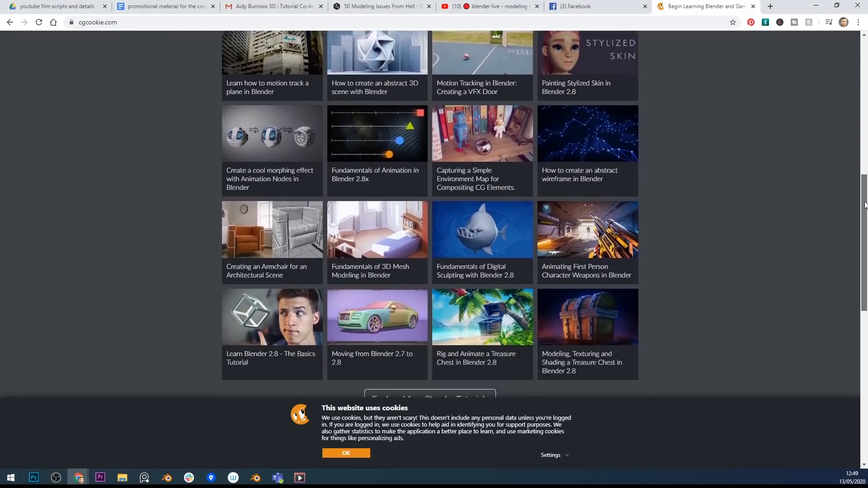
{"action": "scroll", "scroll_direction": "down", "scroll_amount": 3}
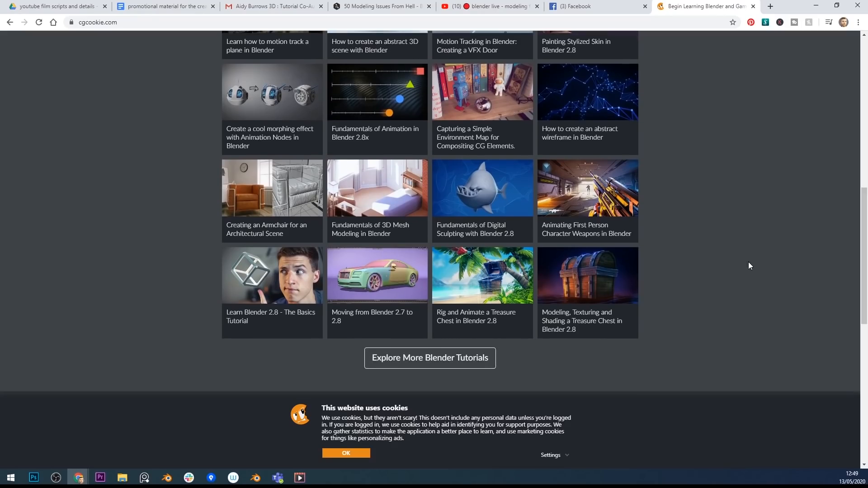
{"action": "left_click", "coordinate": [271, 187]}
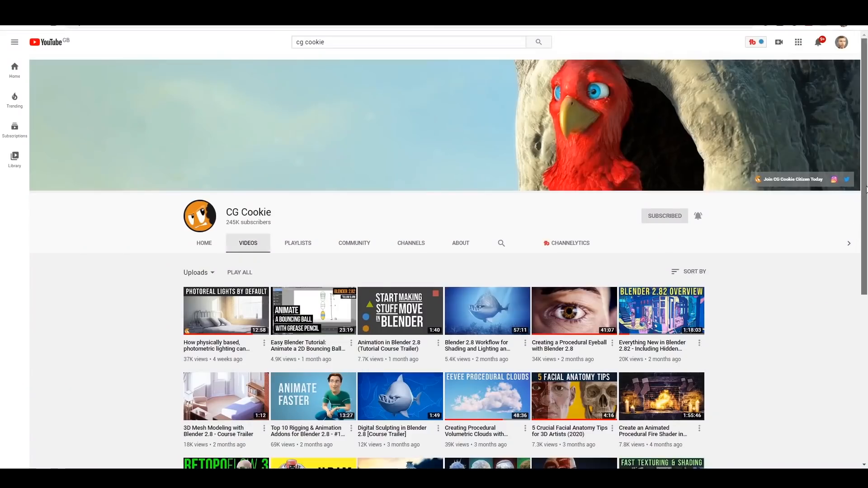
Scroll down through CG Cookie's uploaded YouTube videos
{"action": "scroll", "scroll_direction": "down", "scroll_amount": 3}
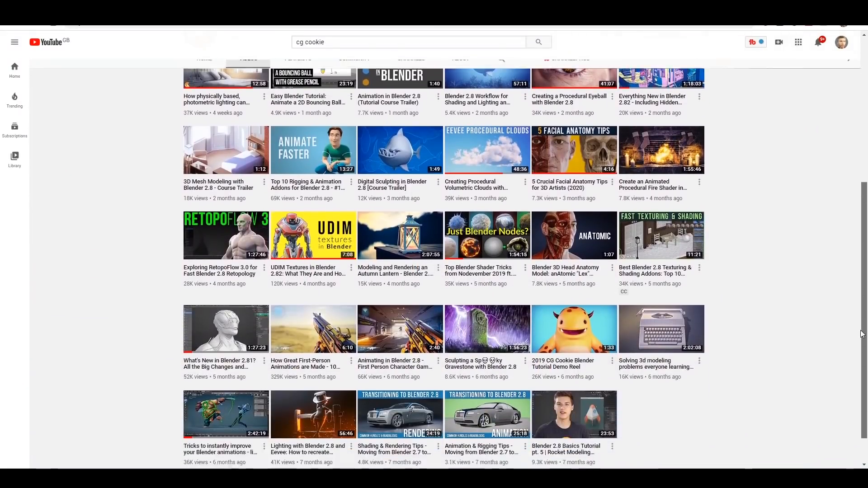
{"action": "scroll", "scroll_direction": "down", "scroll_amount": 3}
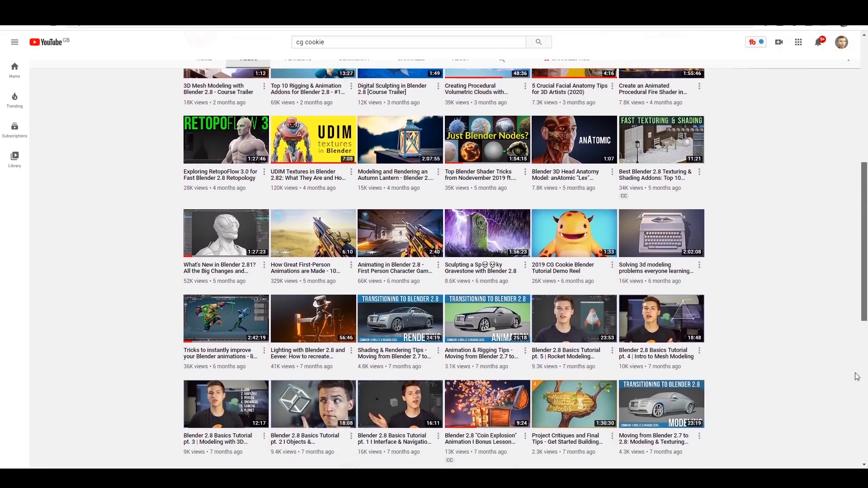
{"action": "scroll", "scroll_direction": "down", "scroll_amount": 3}
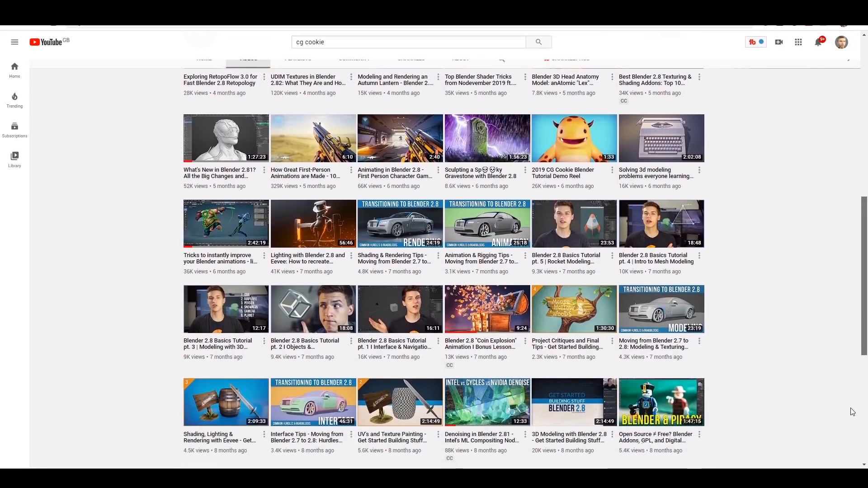
{"action": "scroll", "scroll_direction": "down", "scroll_amount": 3}
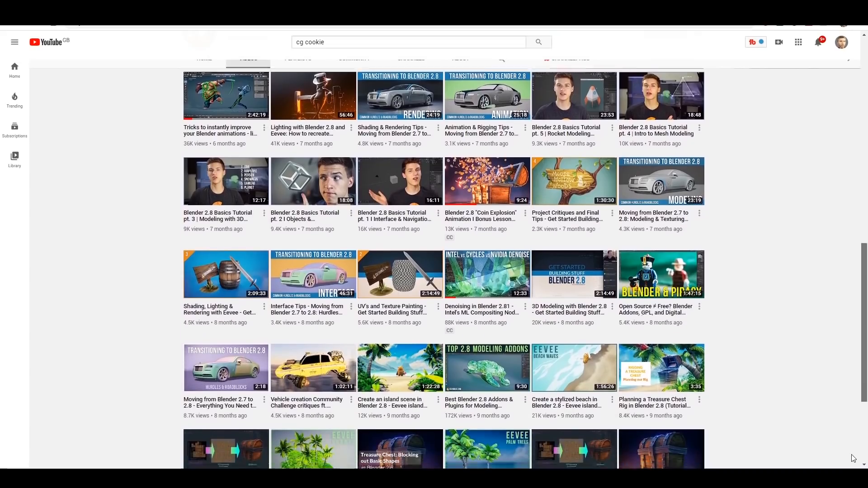
{"action": "scroll", "scroll_direction": "down", "scroll_amount": 3}
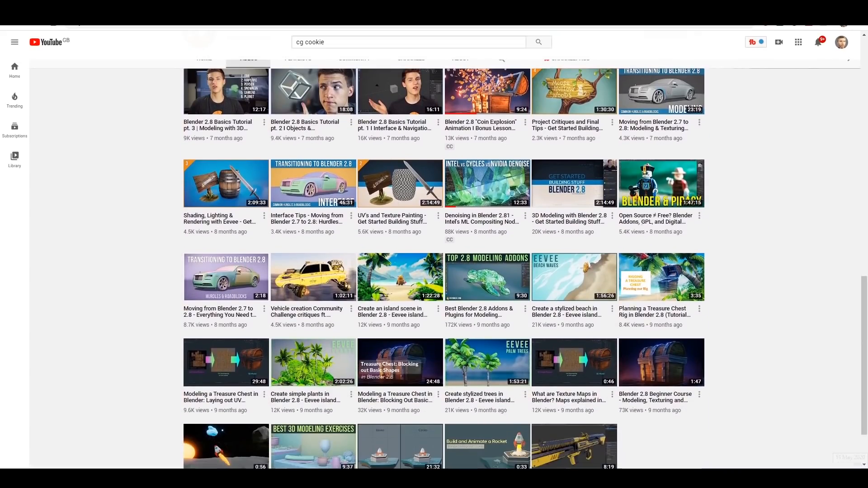
{"action": "mouse_move", "coordinate": [667, 371]}
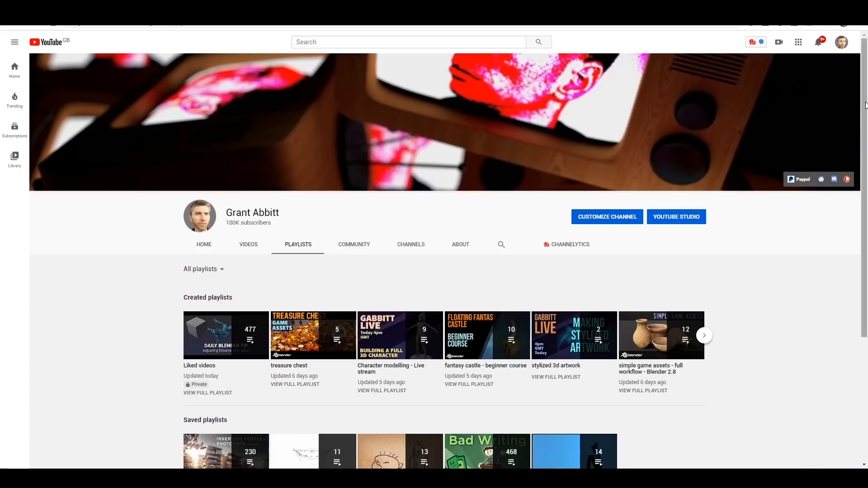
Browse Grant Abbitt's 'get good at blender 2.8' playlist and bring up Arrimus 3D's videos
{"action": "scroll", "scroll_direction": "down", "scroll_amount": 3}
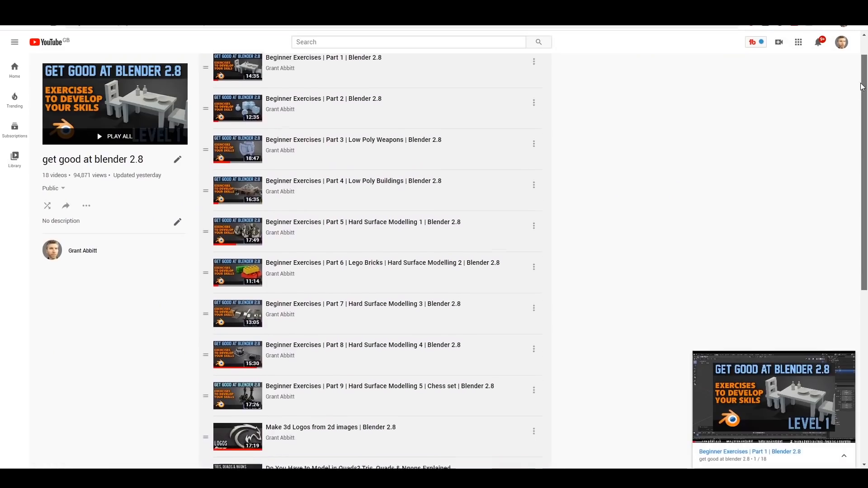
{"action": "scroll", "scroll_direction": "down", "scroll_amount": 3}
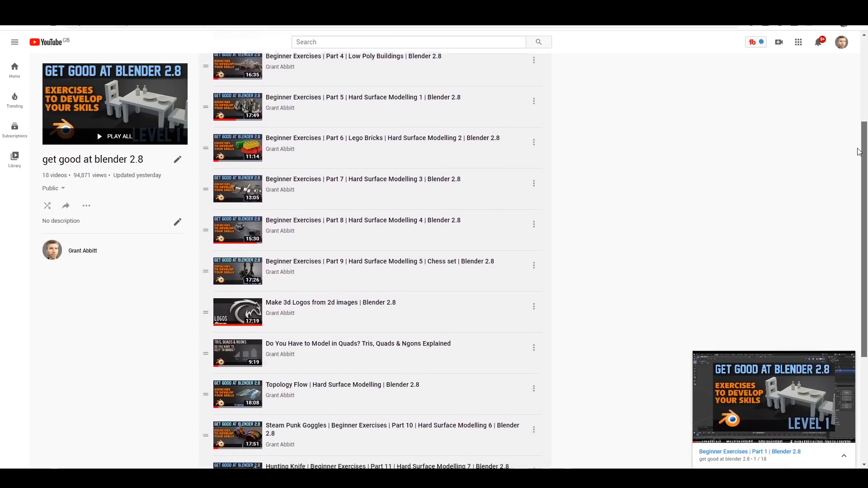
{"action": "scroll", "scroll_direction": "down", "scroll_amount": 3}
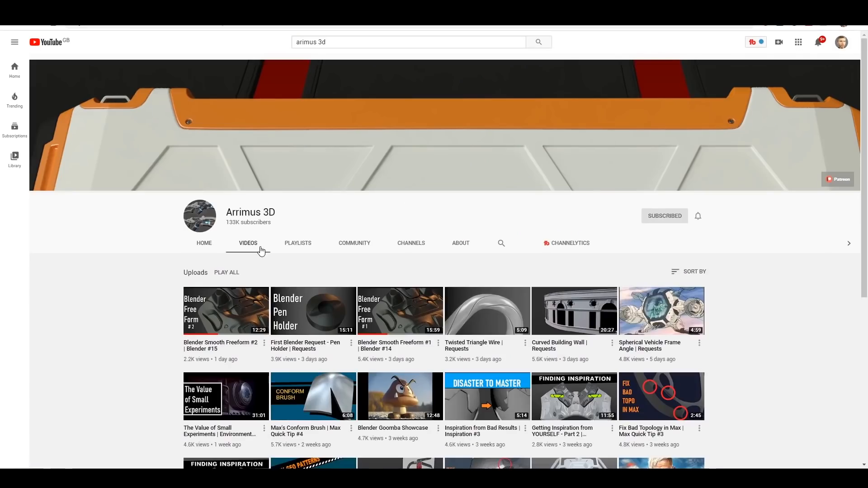
Scroll through Arrimus 3D's uploads and search for another hard-surface channel
{"action": "scroll", "scroll_direction": "down", "scroll_amount": 3}
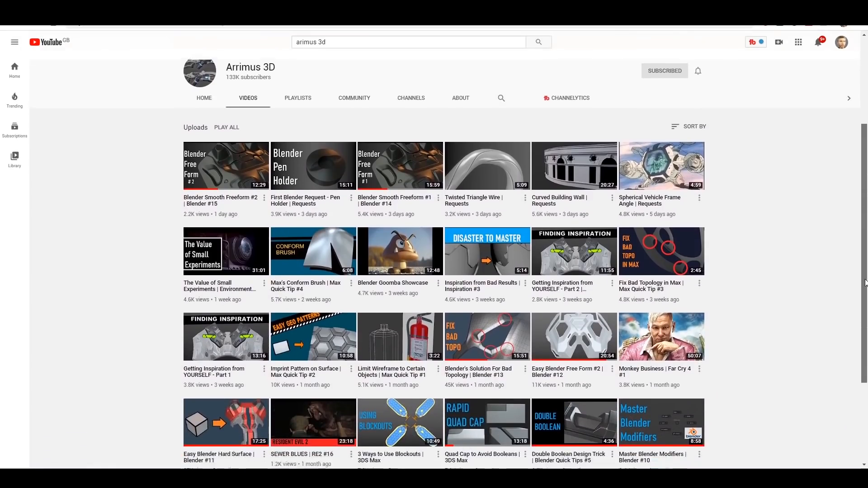
{"action": "scroll", "scroll_direction": "down", "scroll_amount": 3}
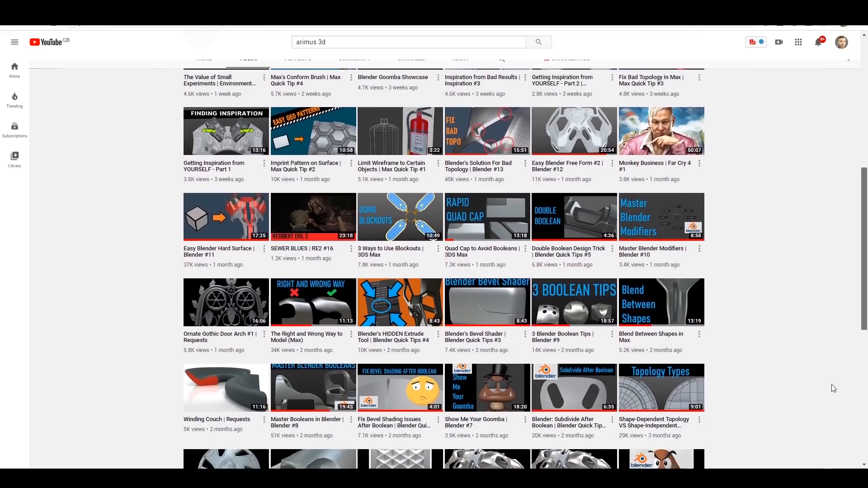
{"action": "scroll", "scroll_direction": "down", "scroll_amount": 3}
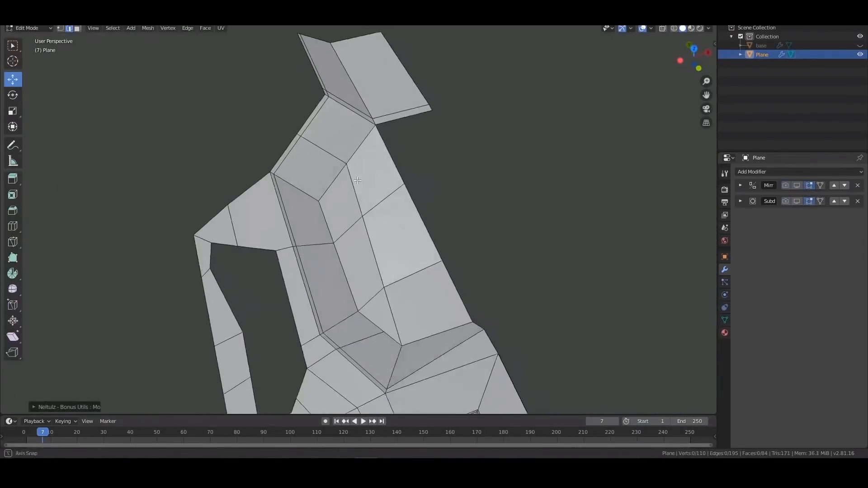
{"action": "key", "text": "Tab"}
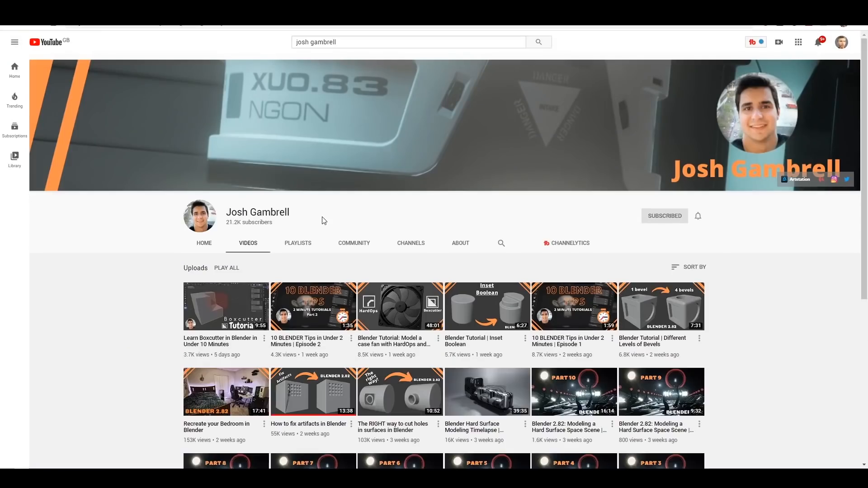
{"action": "scroll", "scroll_direction": "down", "scroll_amount": 3}
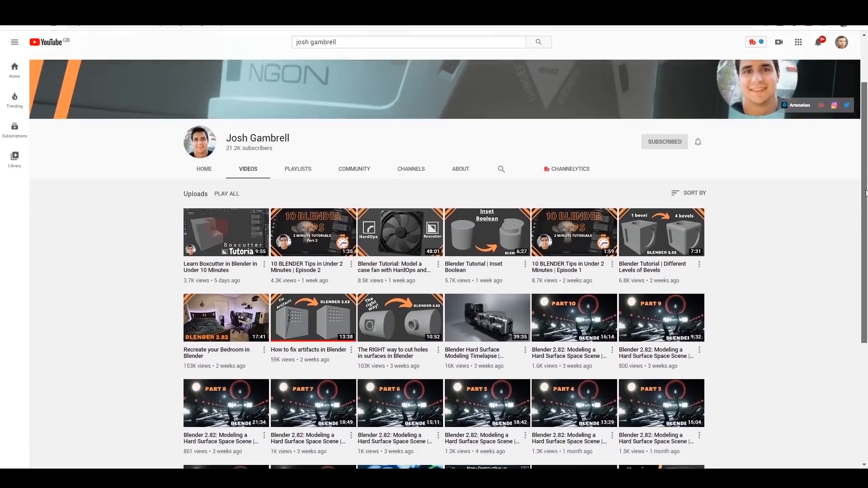
{"action": "scroll", "scroll_direction": "down", "scroll_amount": 3}
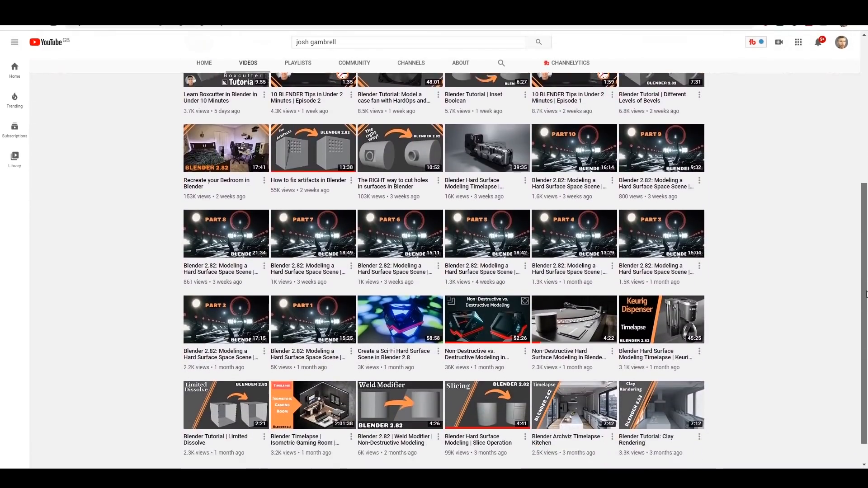
{"action": "scroll", "scroll_direction": "down", "scroll_amount": 3}
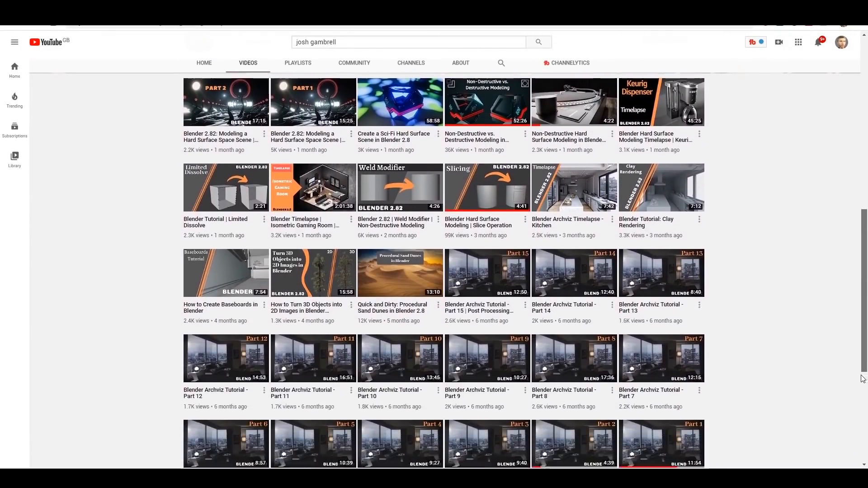
{"action": "scroll", "scroll_direction": "down", "scroll_amount": 3}
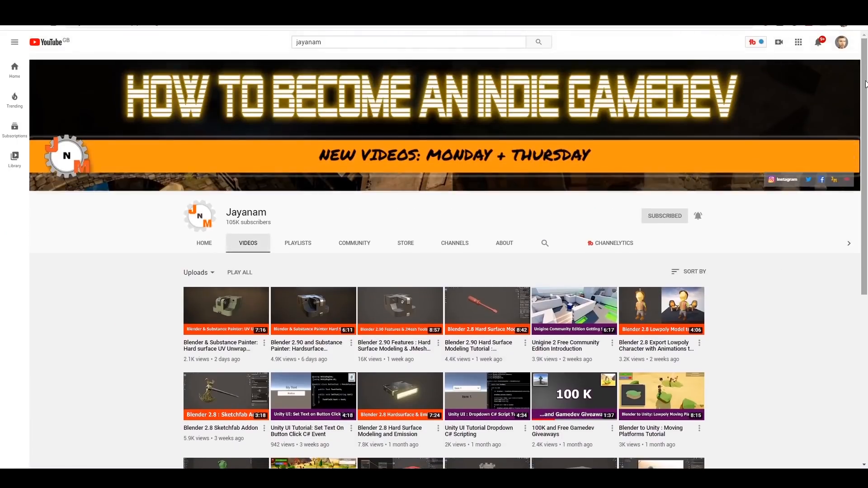
{"action": "scroll", "scroll_direction": "down", "scroll_amount": 3}
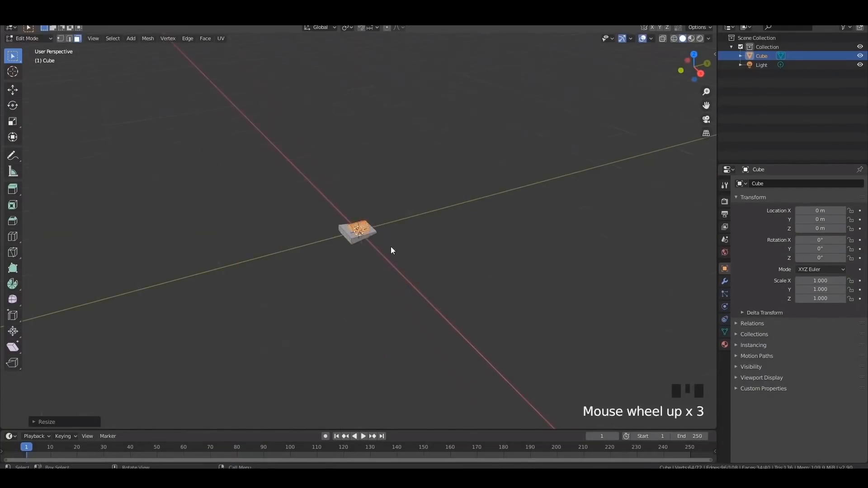
{"action": "key", "text": "ctrl+b"}
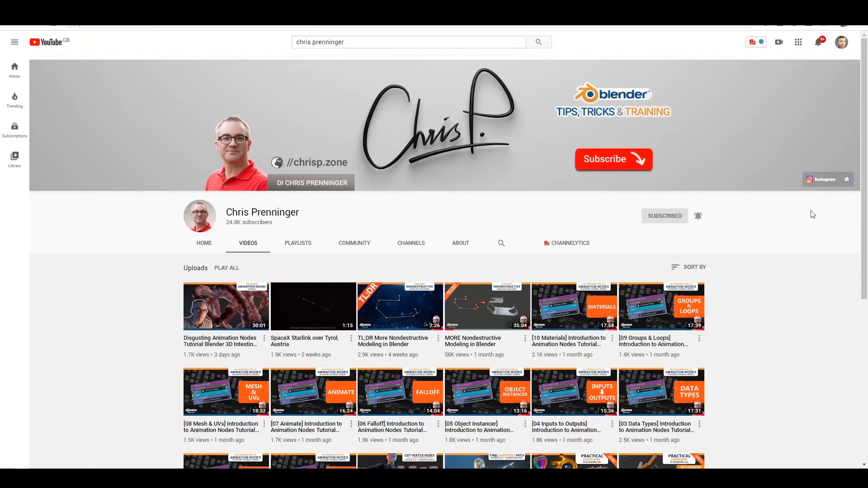
{"action": "scroll", "scroll_direction": "down", "scroll_amount": 3}
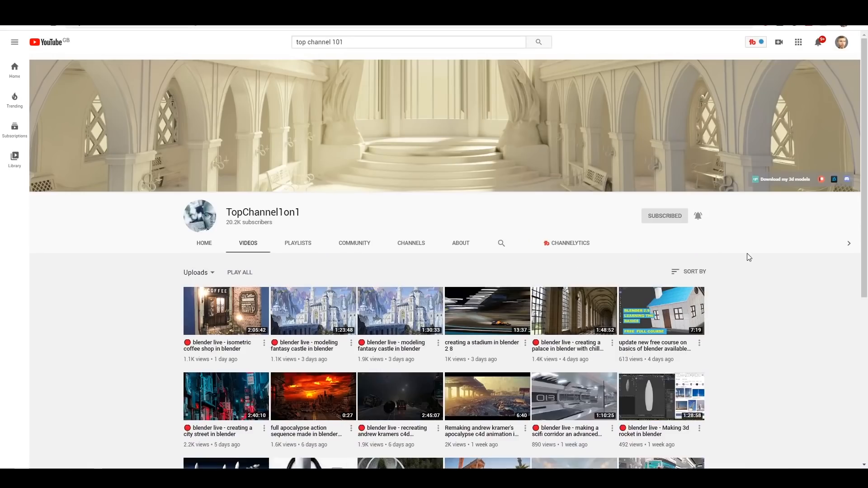
{"action": "scroll", "scroll_direction": "down", "scroll_amount": 3}
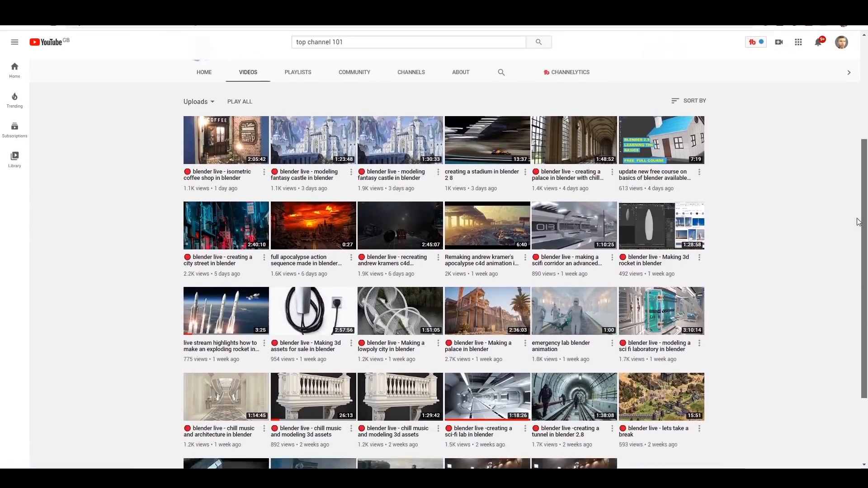
{"action": "scroll", "scroll_direction": "down", "scroll_amount": 3}
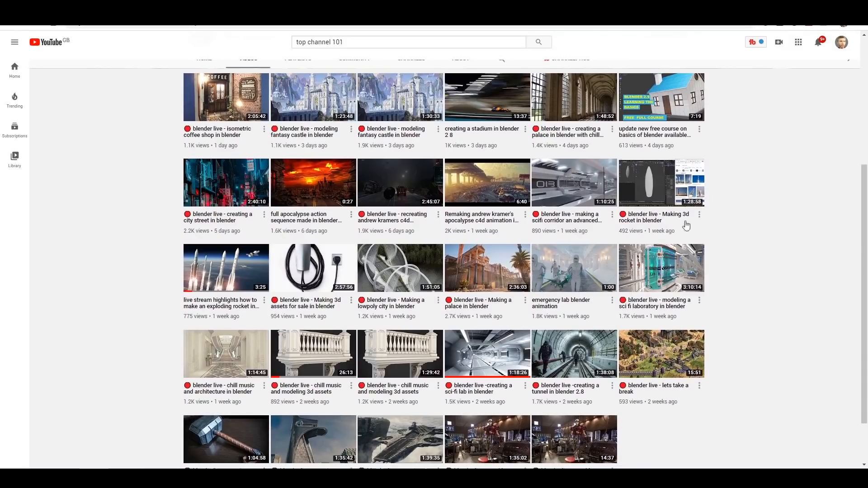